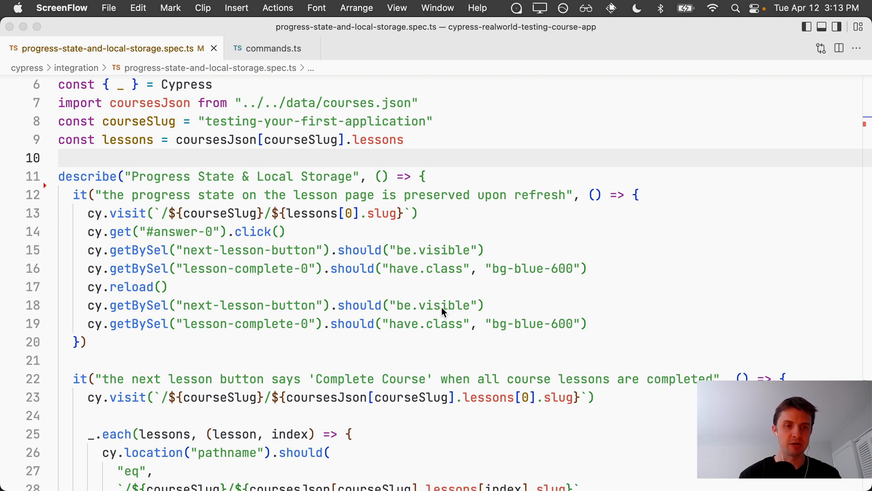
mouse_move(312, 342)
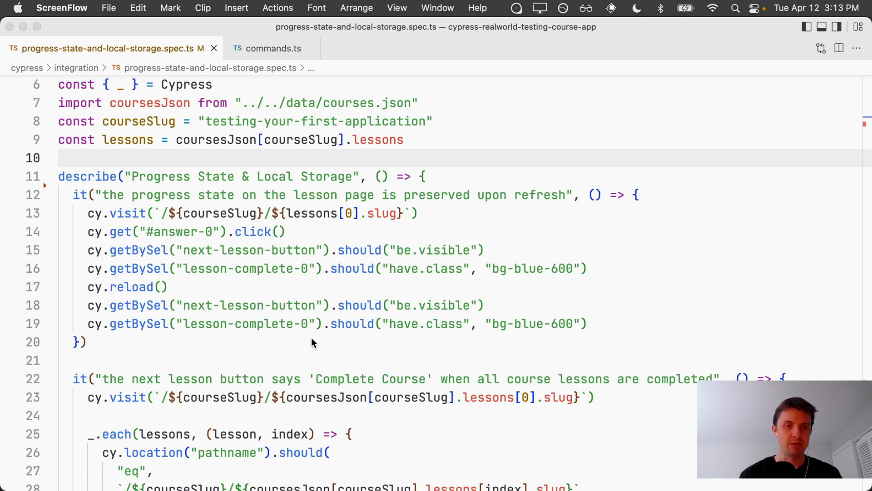
Scroll through the spec and the Cypress command log to the lesson-complete timeout AssertionError.
scroll("down", 3)
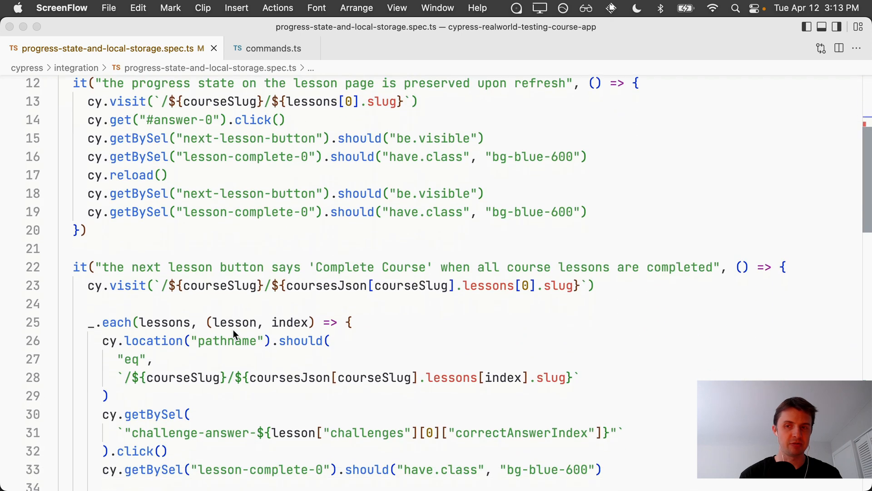
scroll("up", 3)
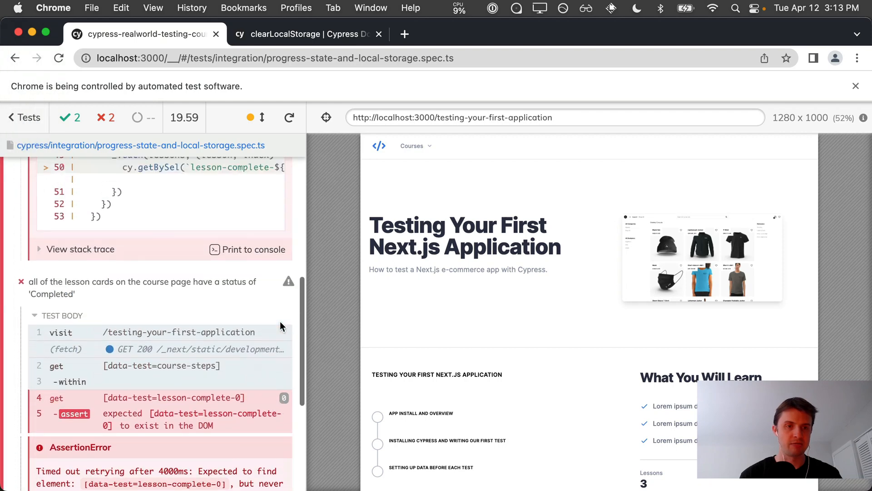
scroll("down", 3)
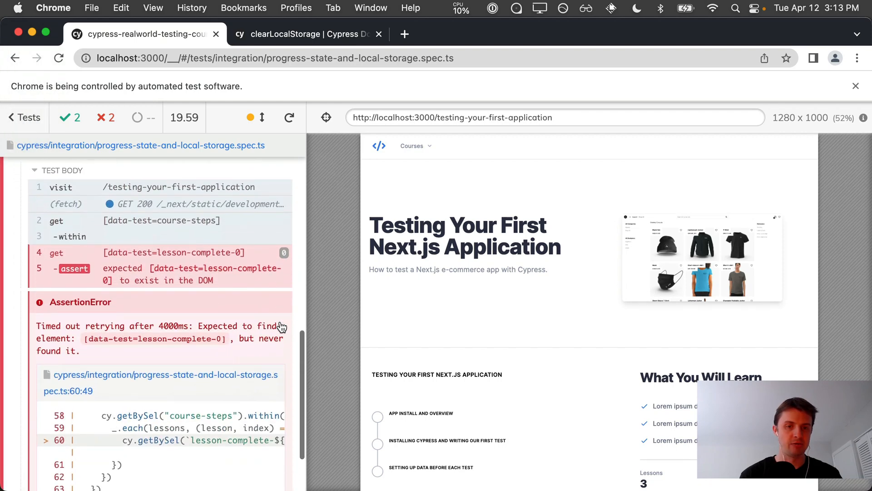
scroll("down", 3)
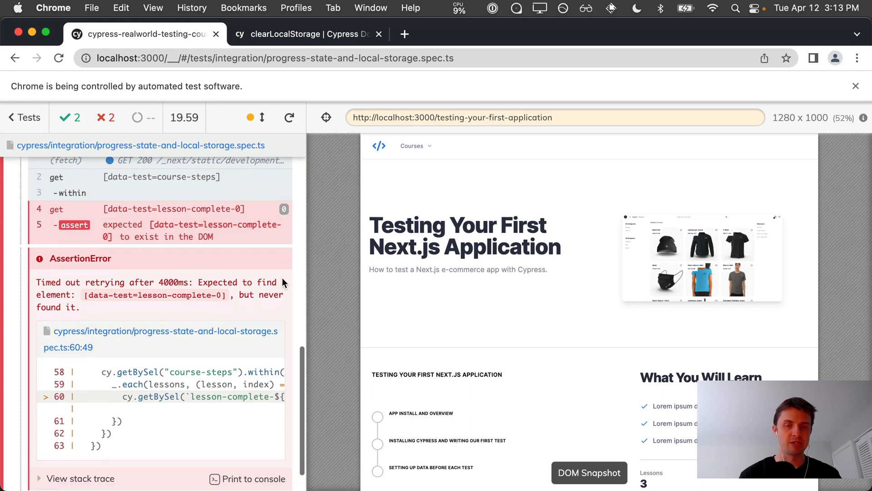
left_click(303, 34)
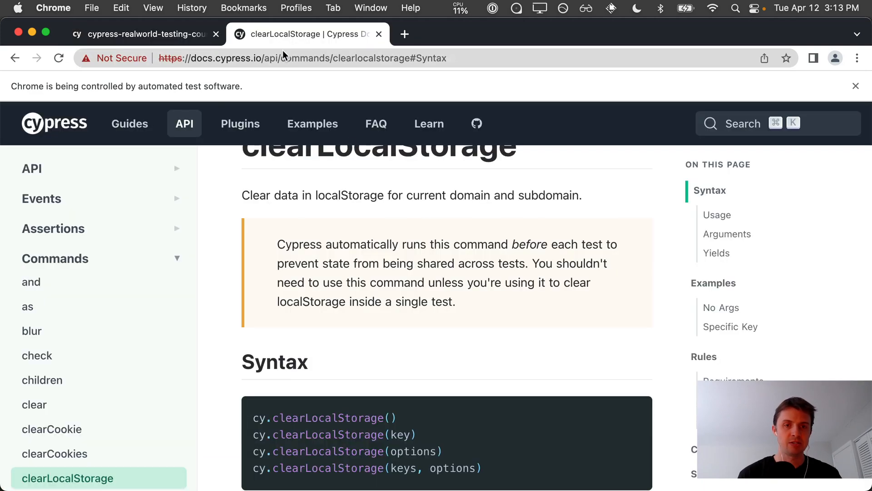
mouse_move(444, 342)
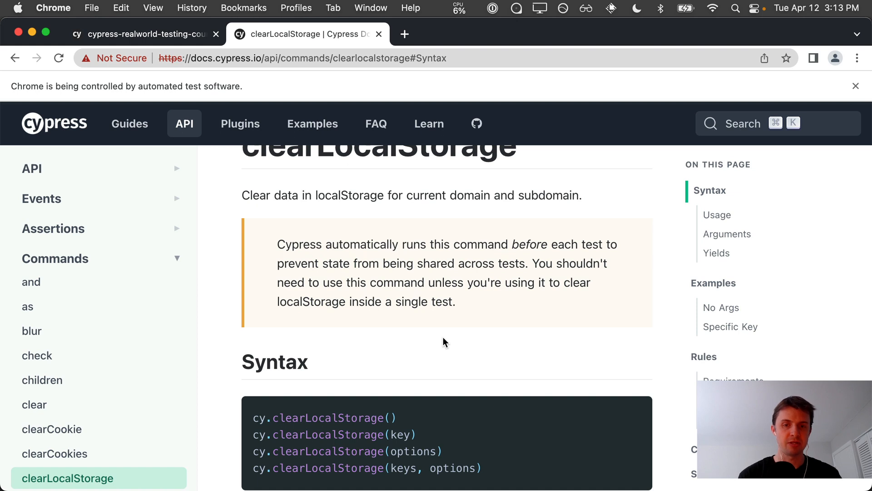
mouse_move(547, 244)
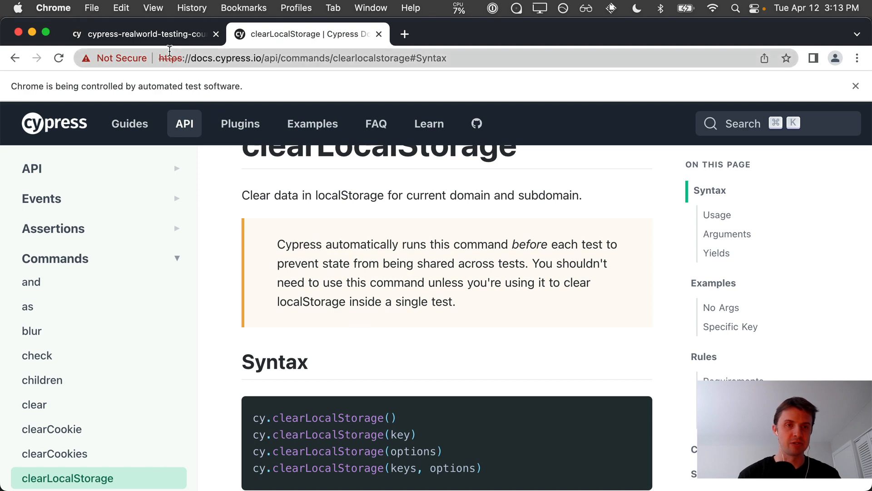
left_click(141, 34)
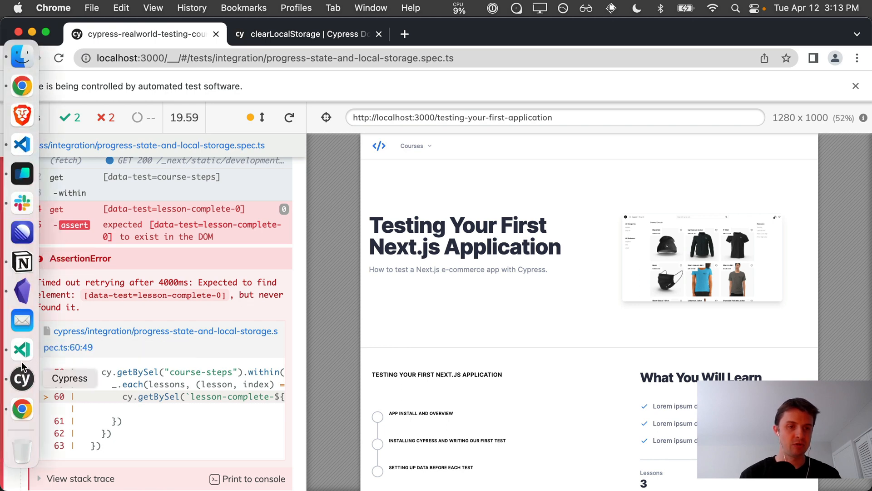
Return to the editor and reopen progress-state-and-local-storage.spec.ts after reviewing commands.ts.
left_click(21, 349)
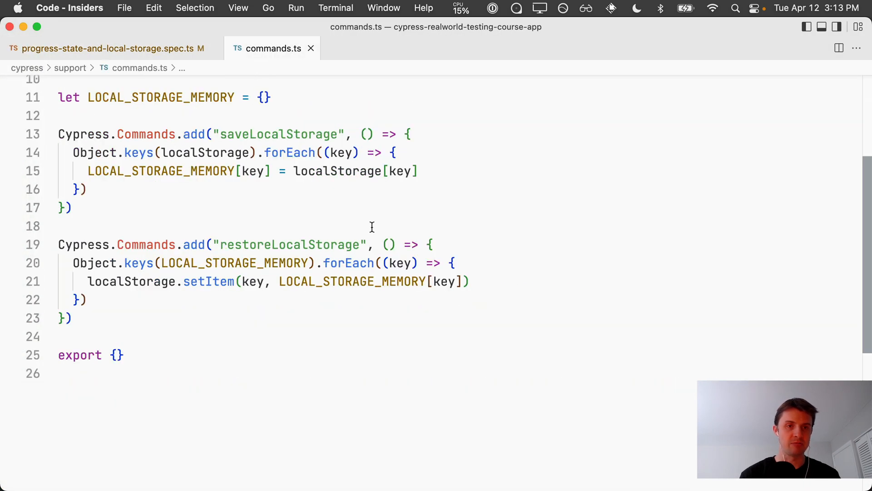
mouse_move(436, 219)
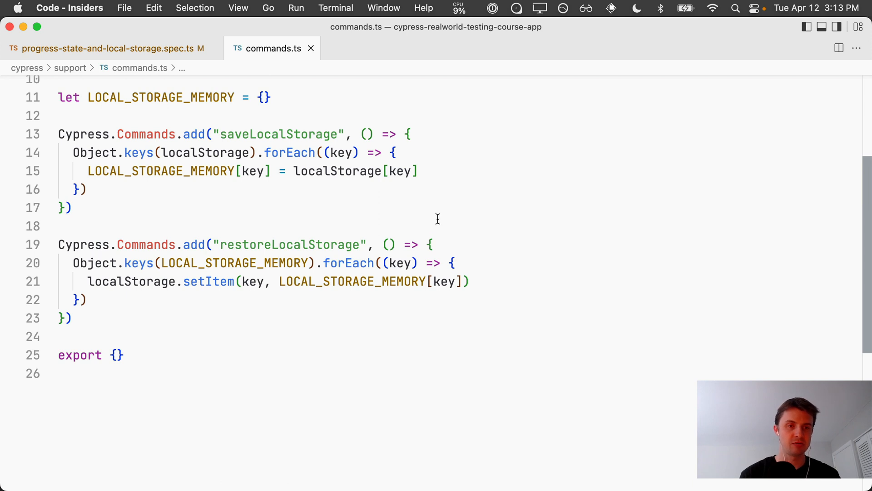
mouse_move(215, 253)
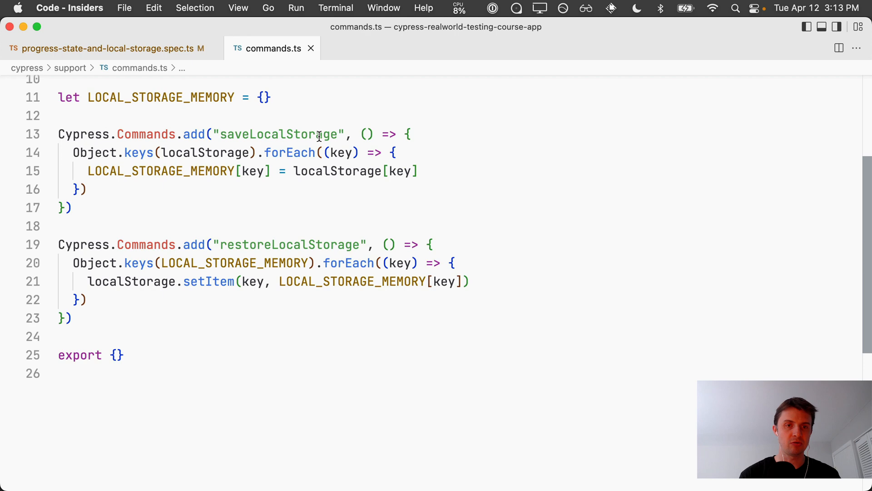
mouse_move(307, 247)
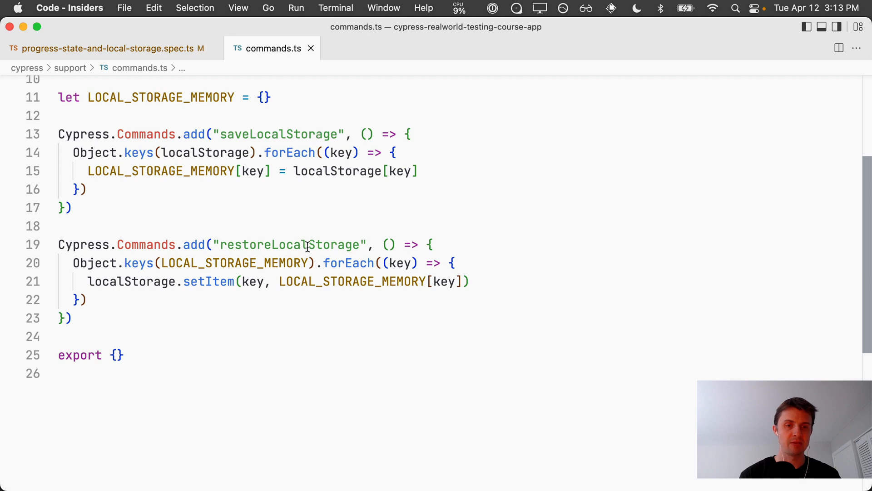
left_click(109, 49)
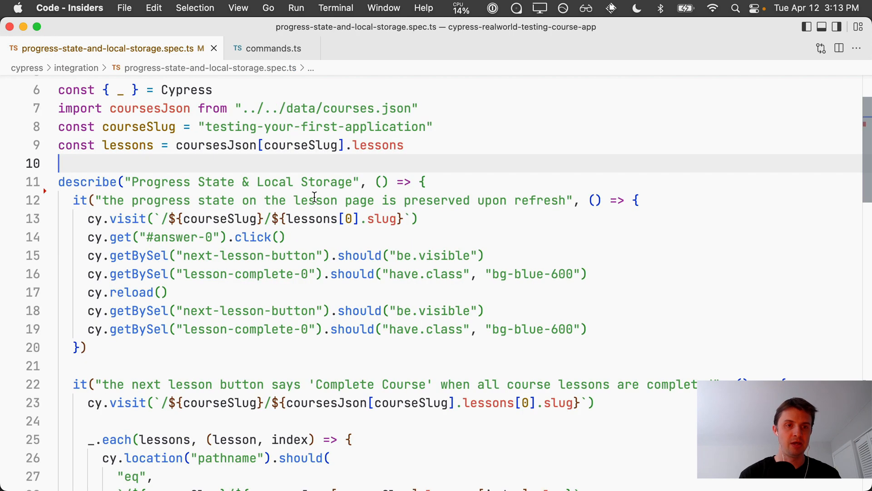
Add beforeEach calling cy.restoreLocalStorage() and afterEach calling cy.saveLocalStorage() inside describe.
type("beforeEach(() => {")
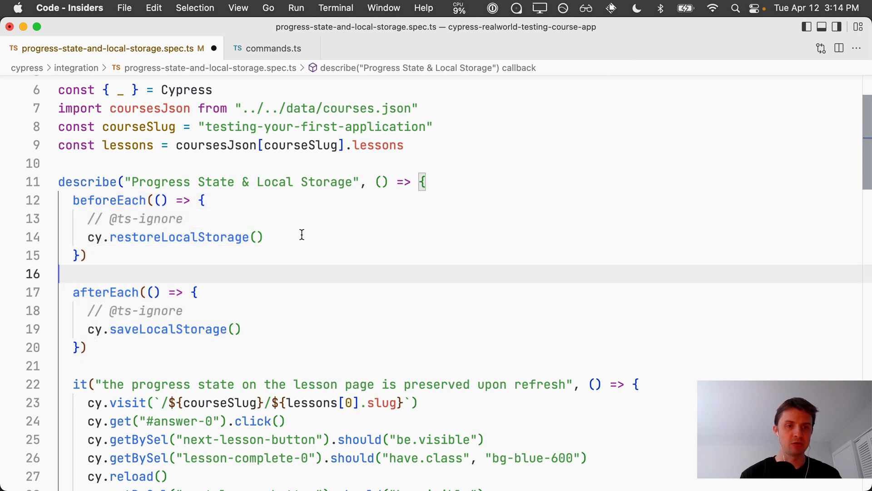
mouse_move(281, 320)
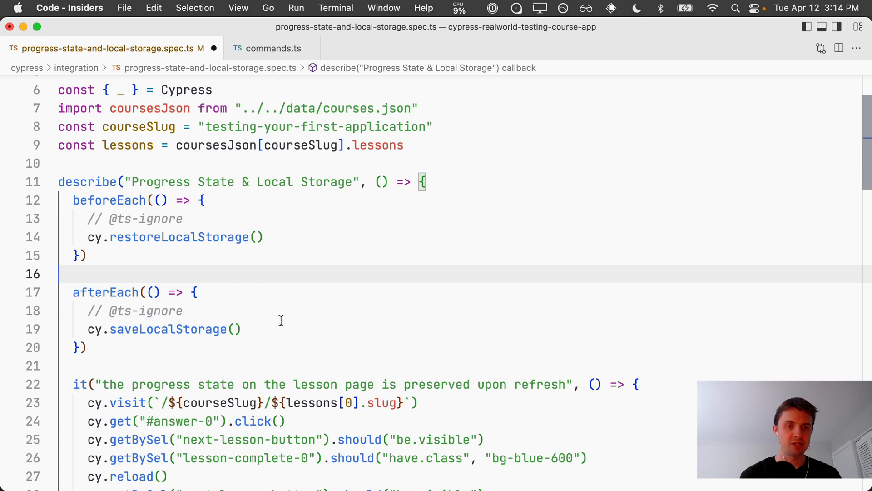
mouse_move(265, 334)
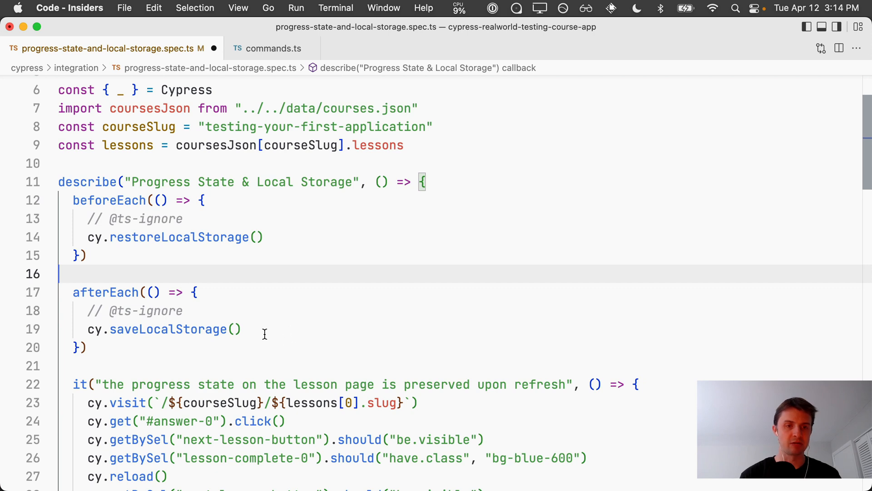